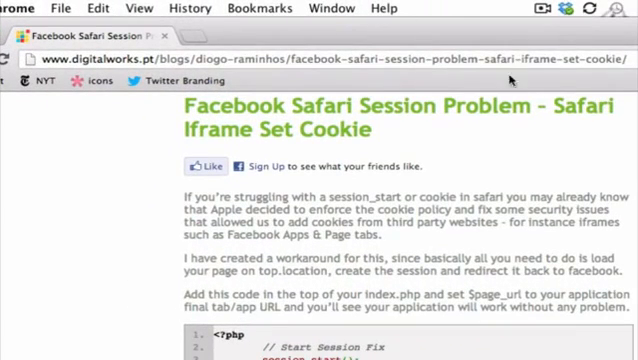
{"action": "mouse_move", "coordinate": [440, 236]}
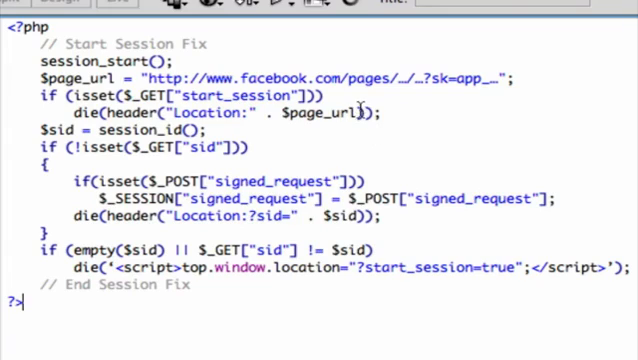
Highlight the $page_url variable in the die(header('Location: ...')) redirect line
{"action": "double_click", "coordinate": [322, 112]}
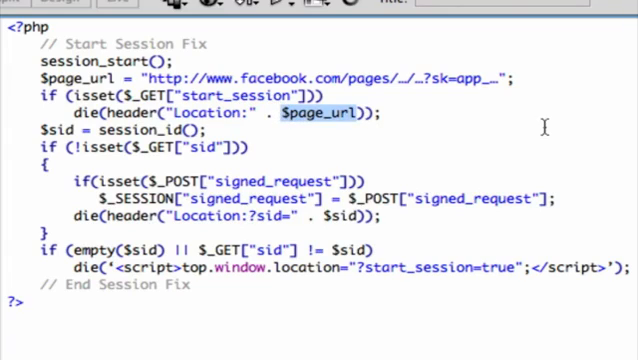